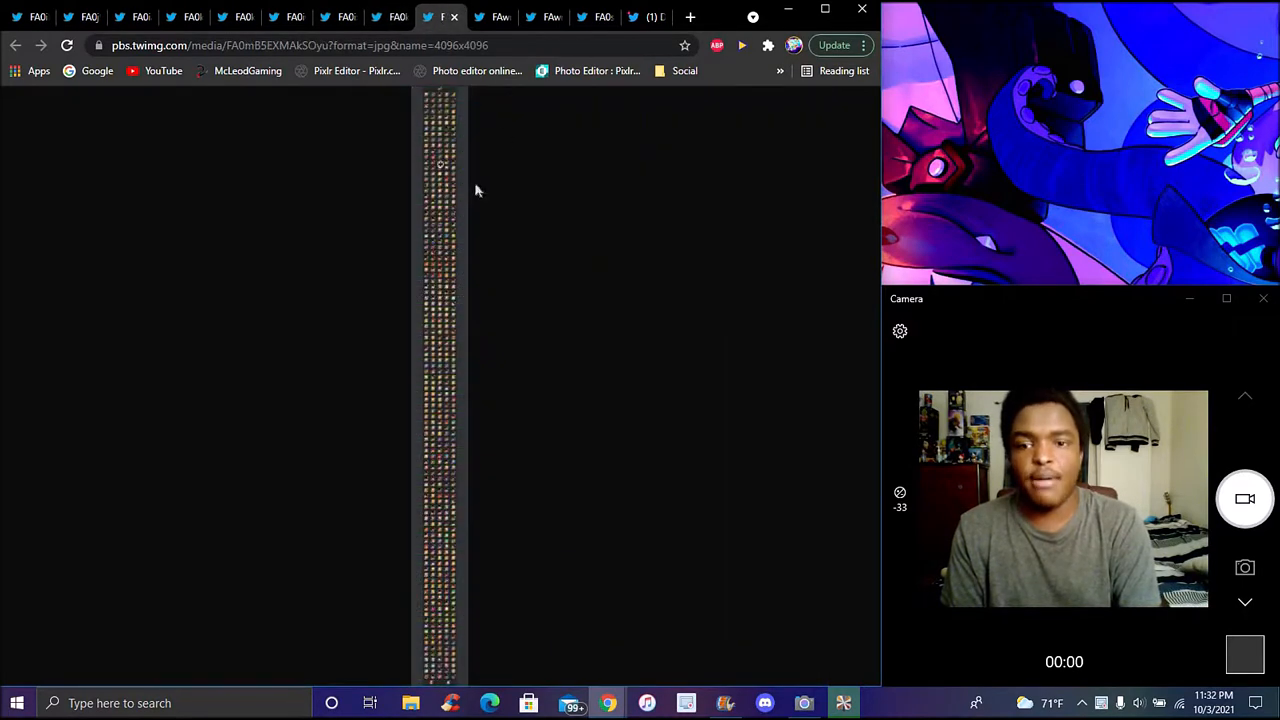
pyautogui.moveTo(505, 145)
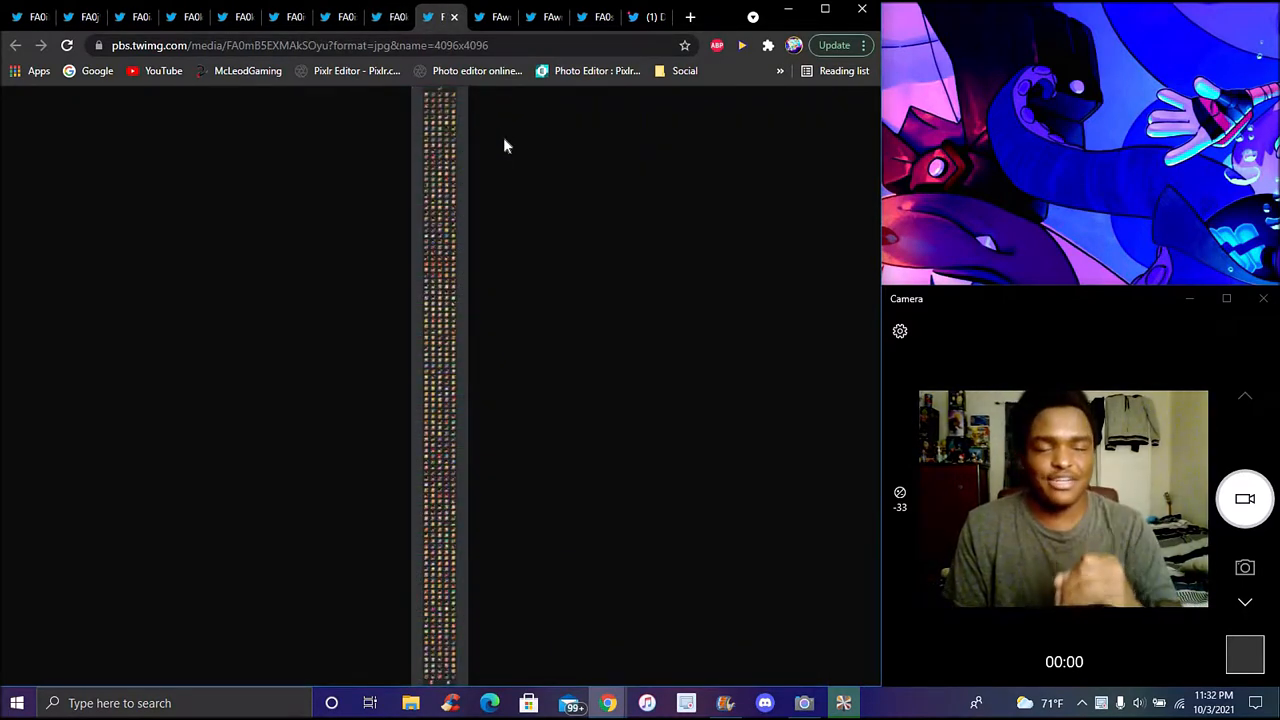
# Page through the event banner and Bulma mission image tabs to the Ginyu Force login thread.
pyautogui.click(494, 17)
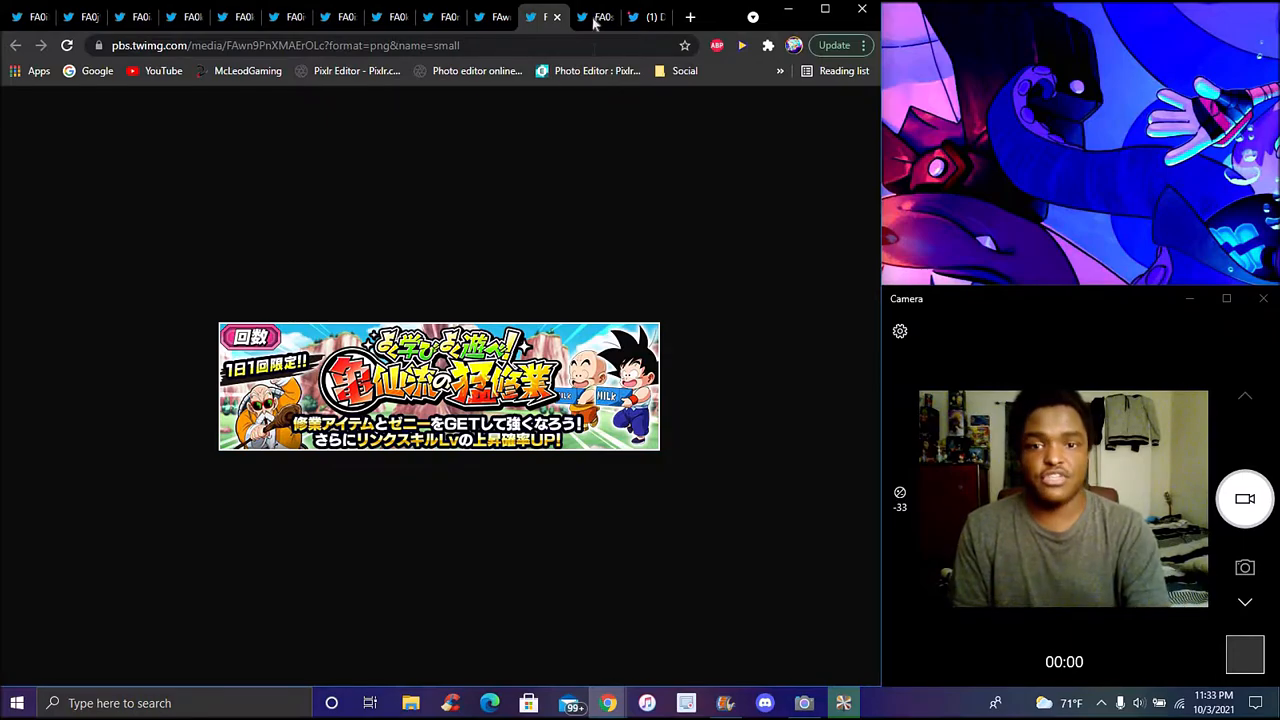
pyautogui.click(597, 17)
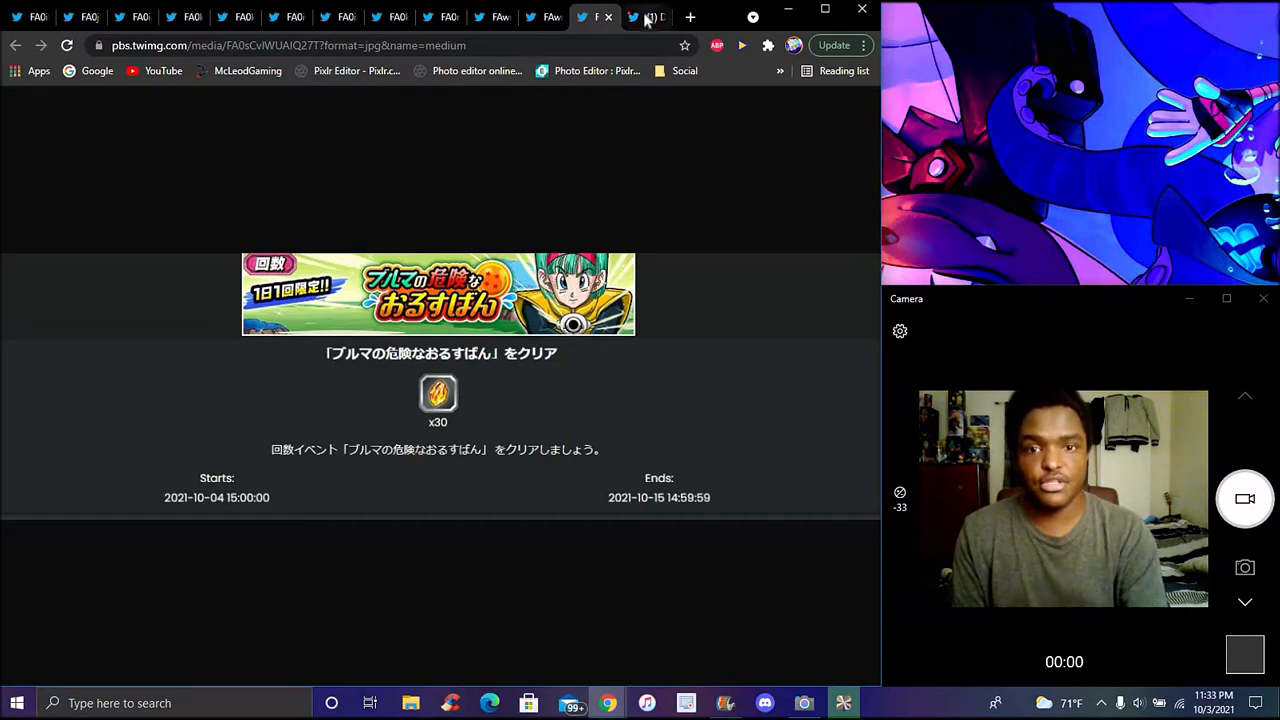
pyautogui.click(633, 17)
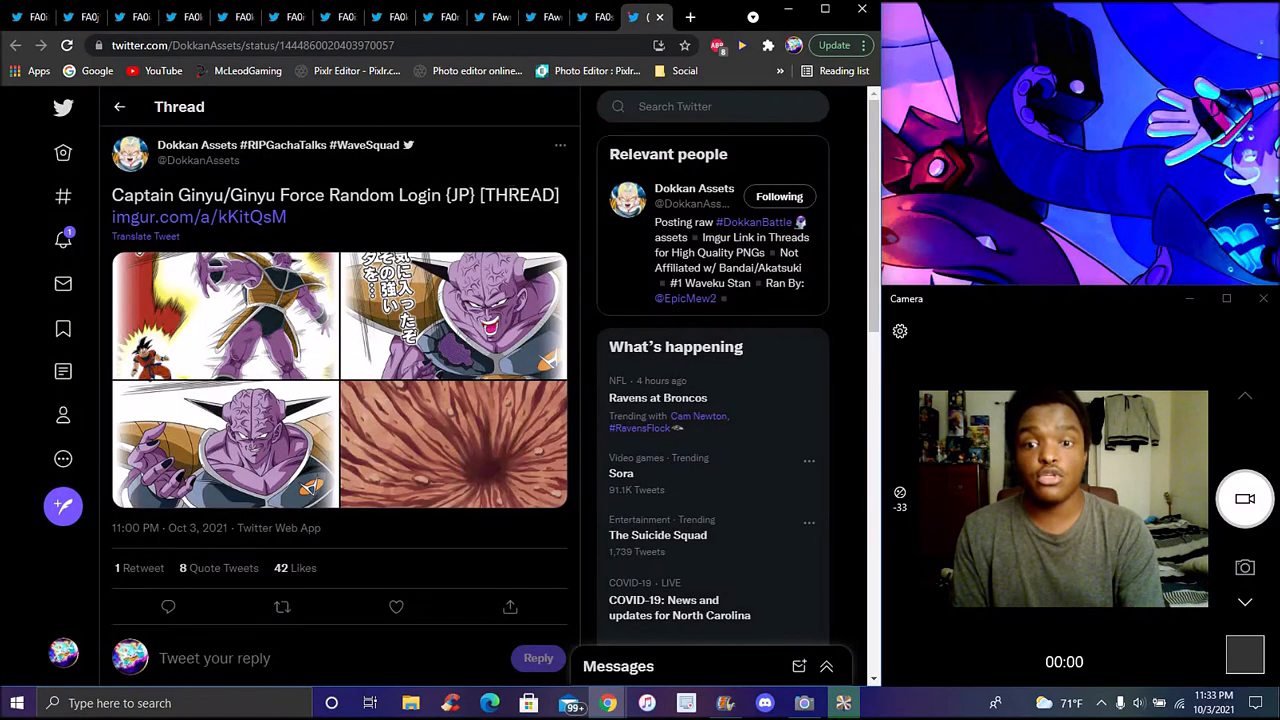